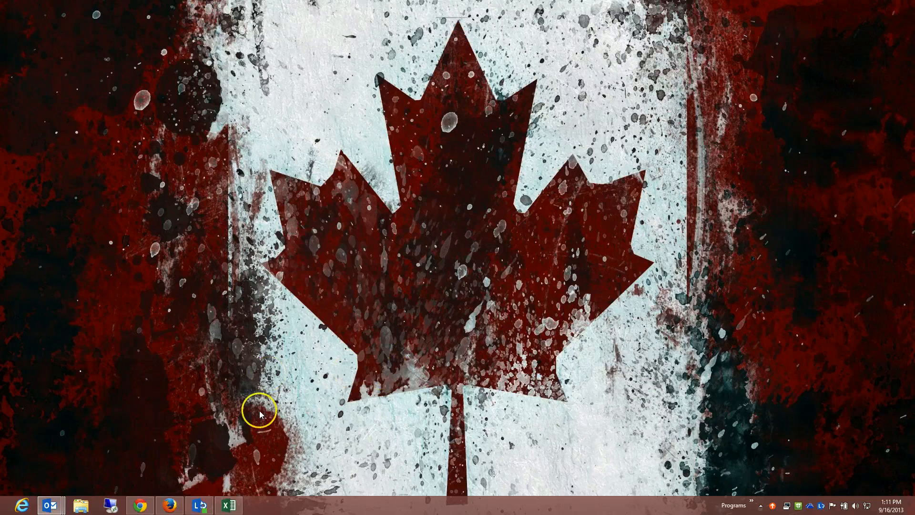
pyautogui.moveTo(144, 441)
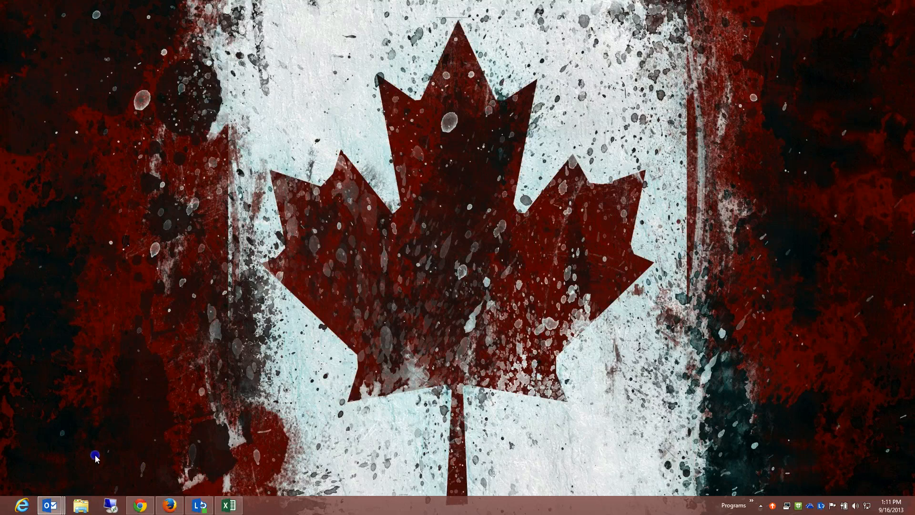
# - Launch JMeter 2.9 by running jmeter.bat from apache-jmeter-2.9's bin folder in Downloads
pyautogui.click(89, 504)
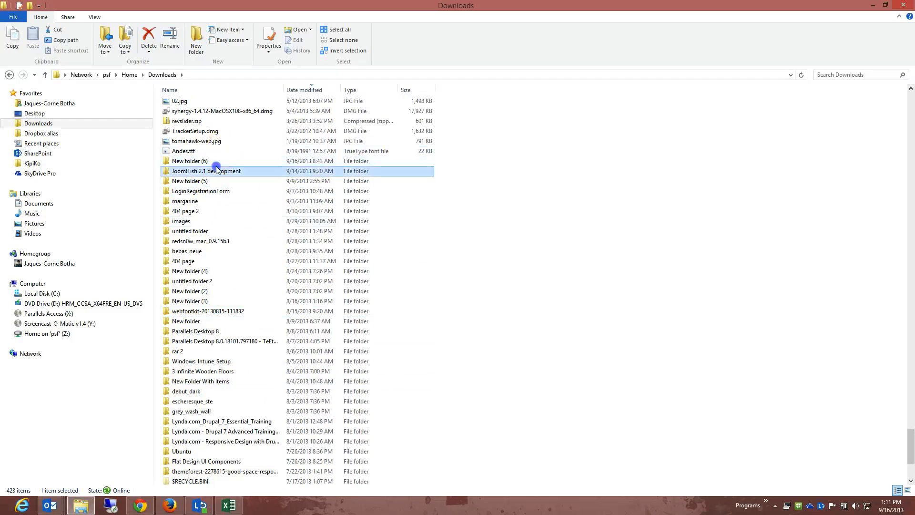
pyautogui.doubleClick(205, 170)
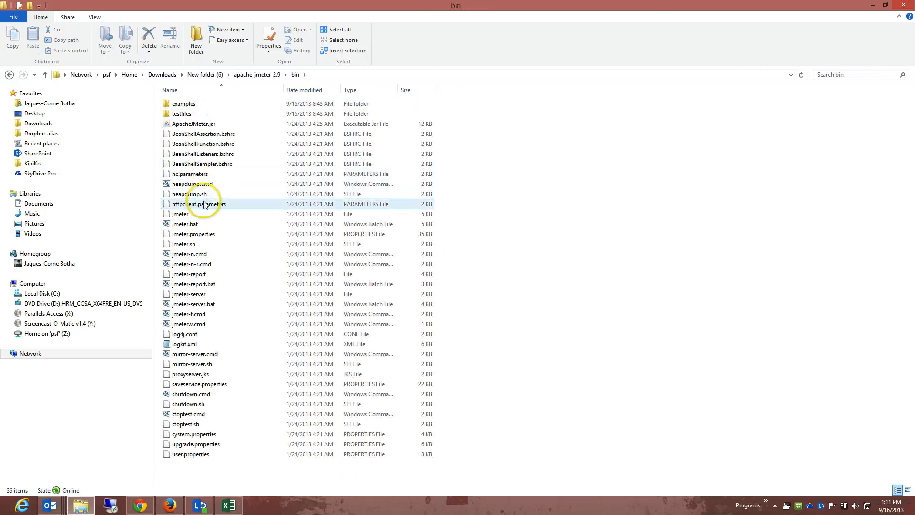
pyautogui.doubleClick(184, 223)
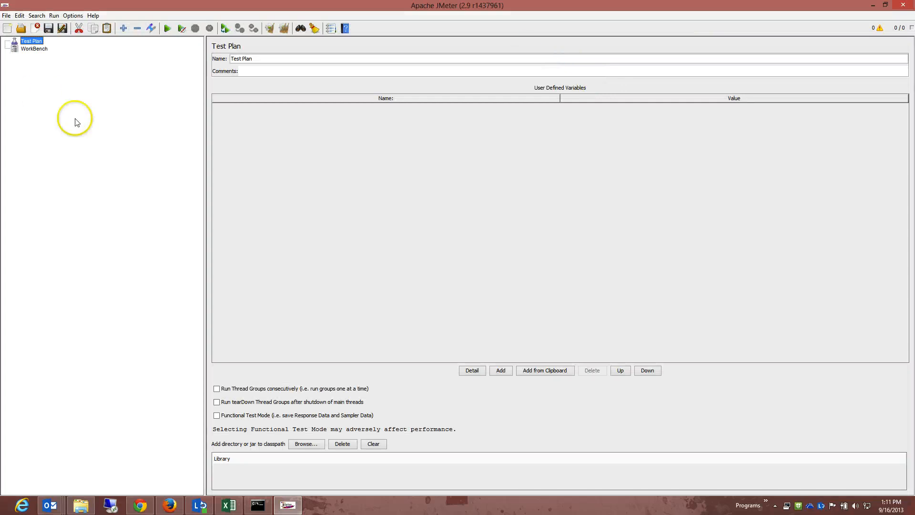
# - Add a Thread Group to the Test Plan from the Threads (Users) menu
pyautogui.rightClick(31, 41)
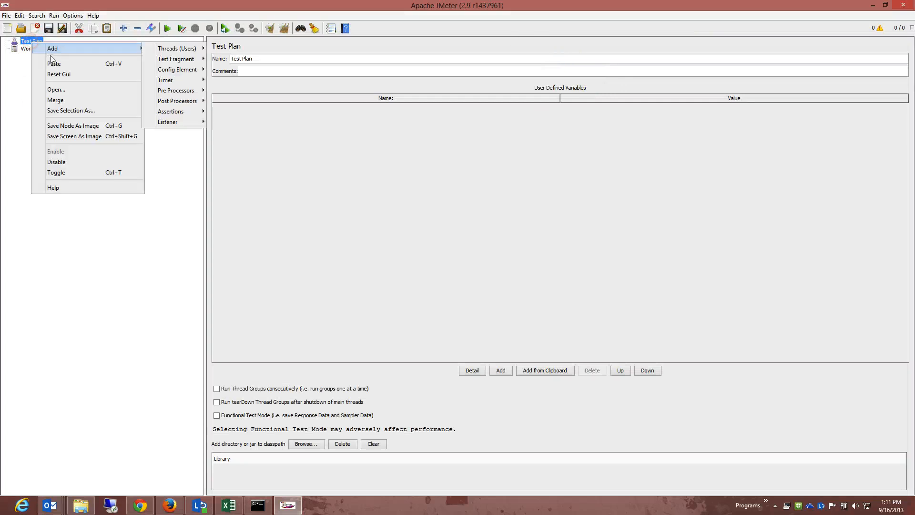
pyautogui.moveTo(176, 58)
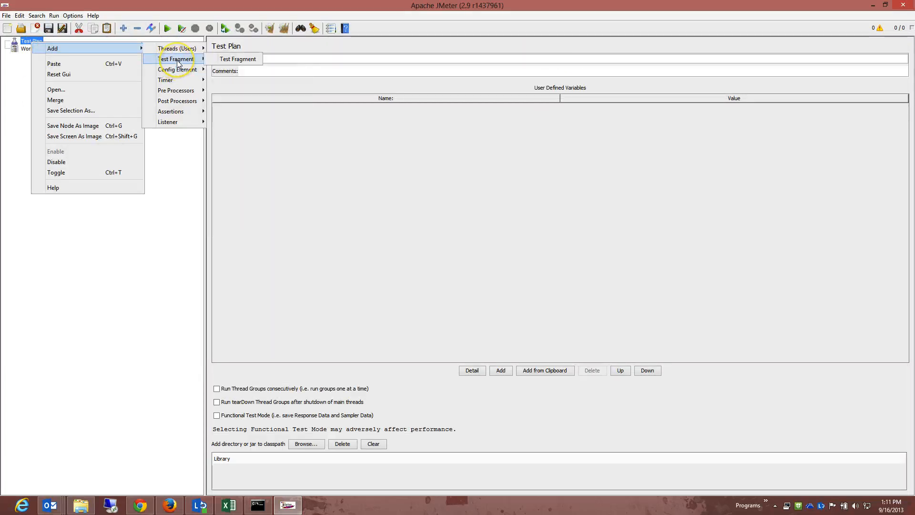
pyautogui.moveTo(177, 49)
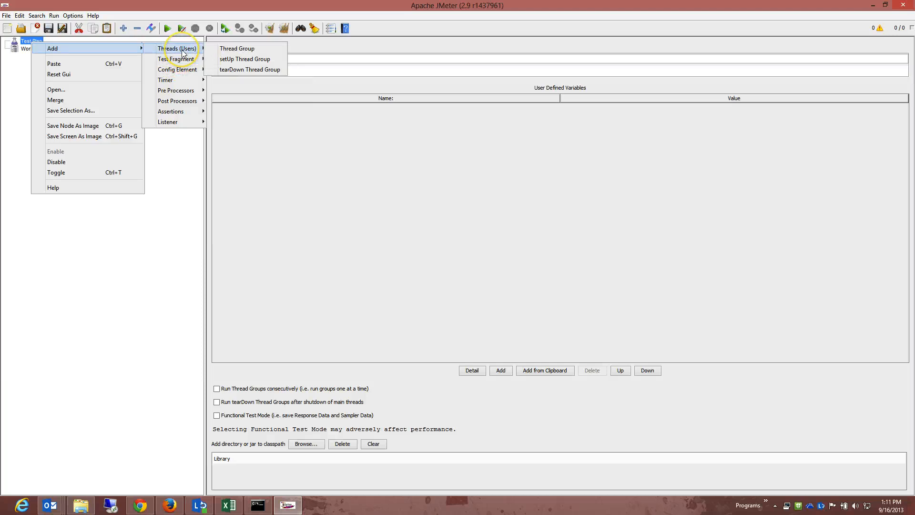
pyautogui.moveTo(245, 59)
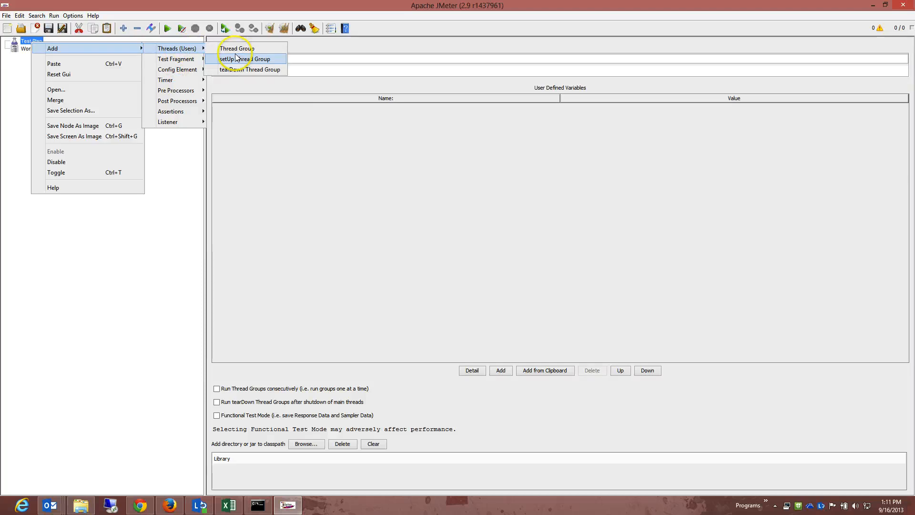
pyautogui.moveTo(240, 48)
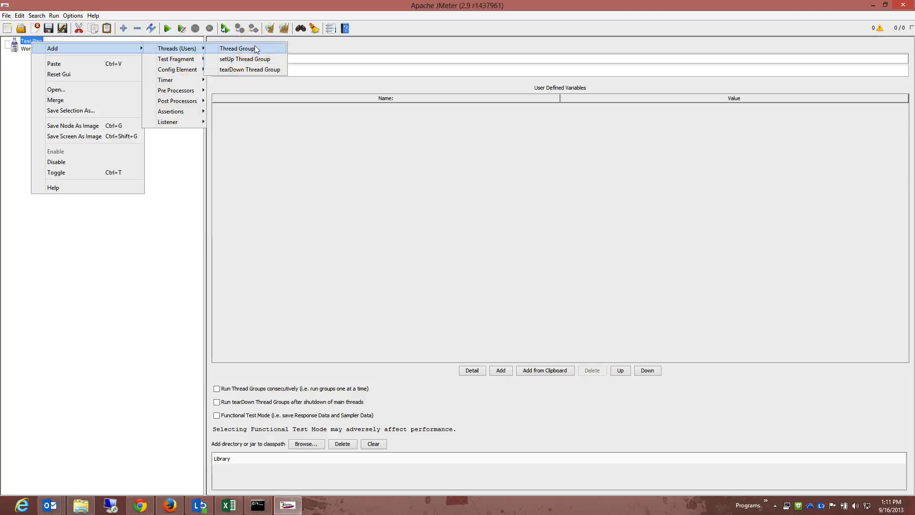
pyautogui.click(236, 49)
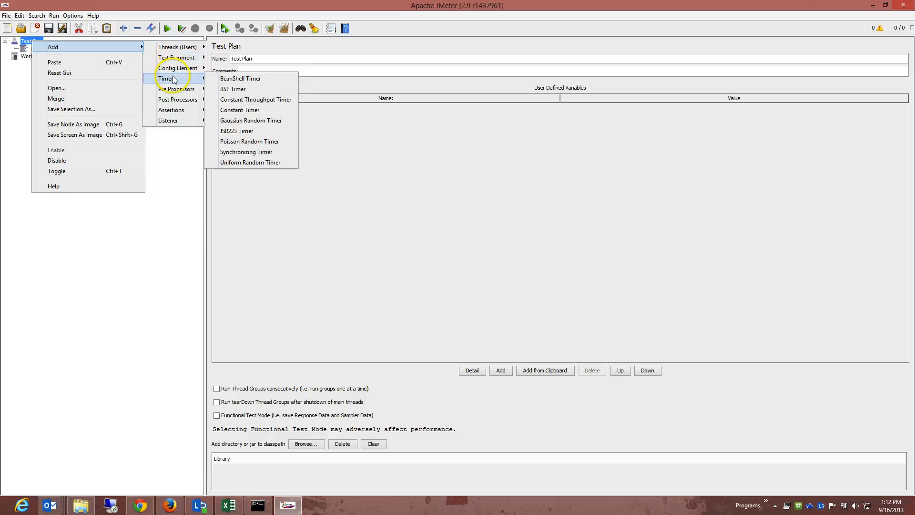
pyautogui.moveTo(175, 89)
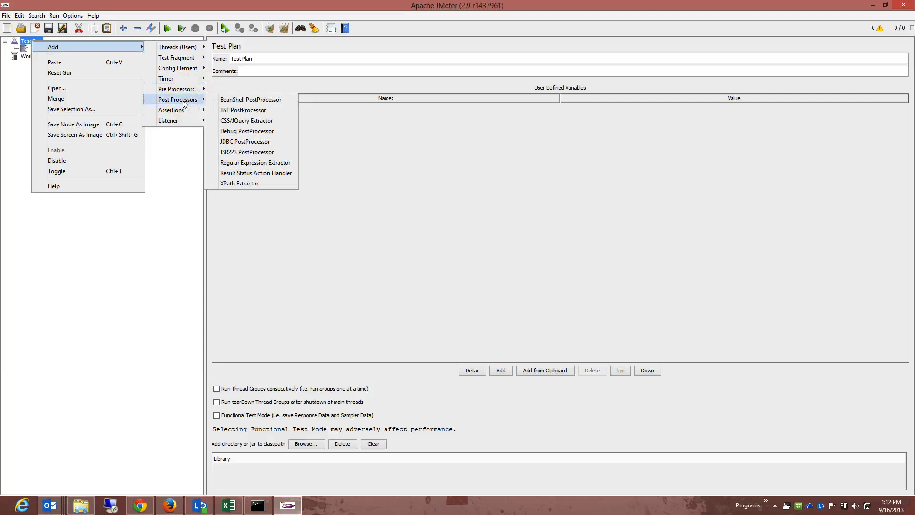
pyautogui.moveTo(171, 109)
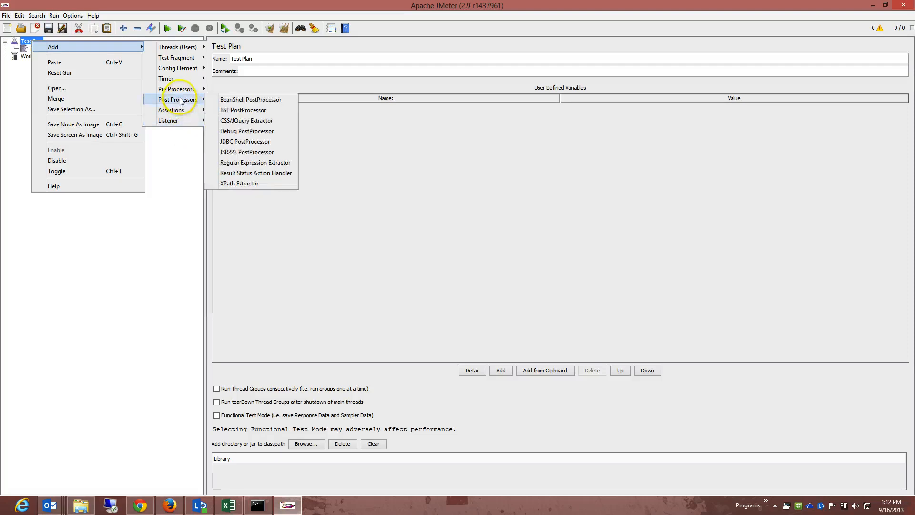
pyautogui.moveTo(177, 57)
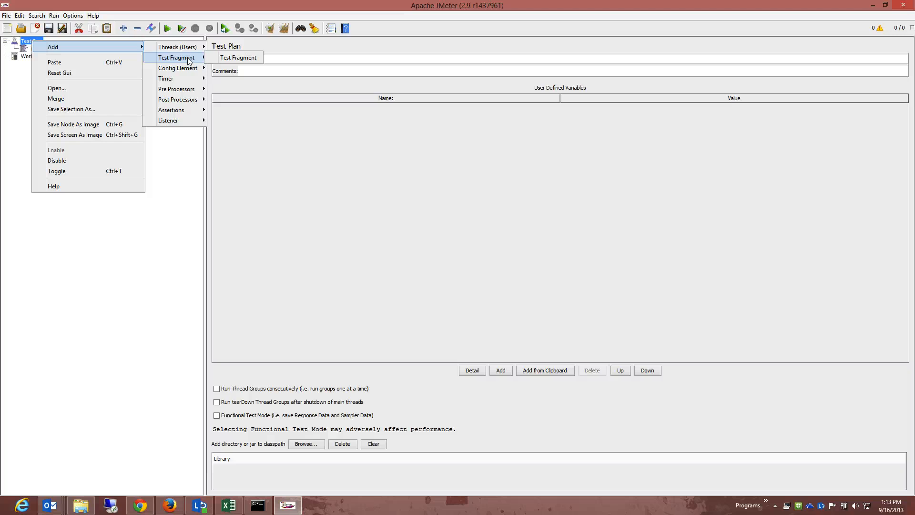
pyautogui.moveTo(178, 68)
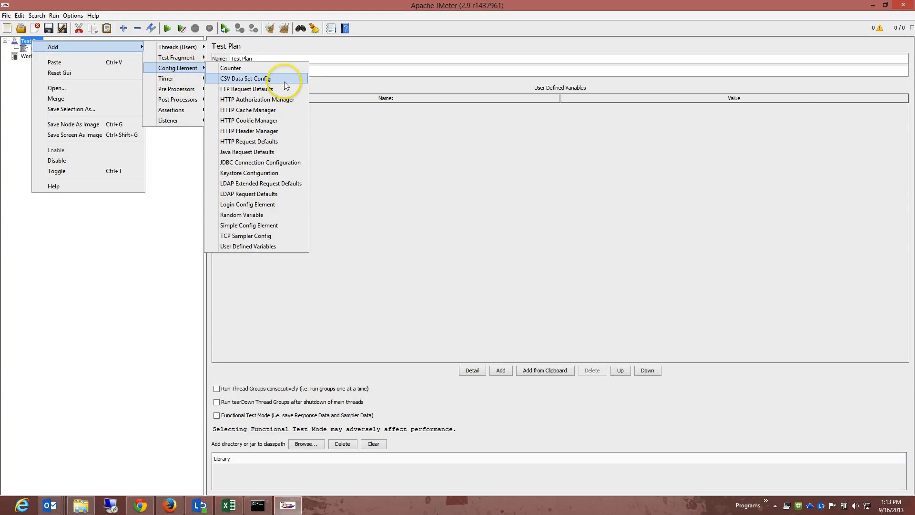
pyautogui.moveTo(260, 214)
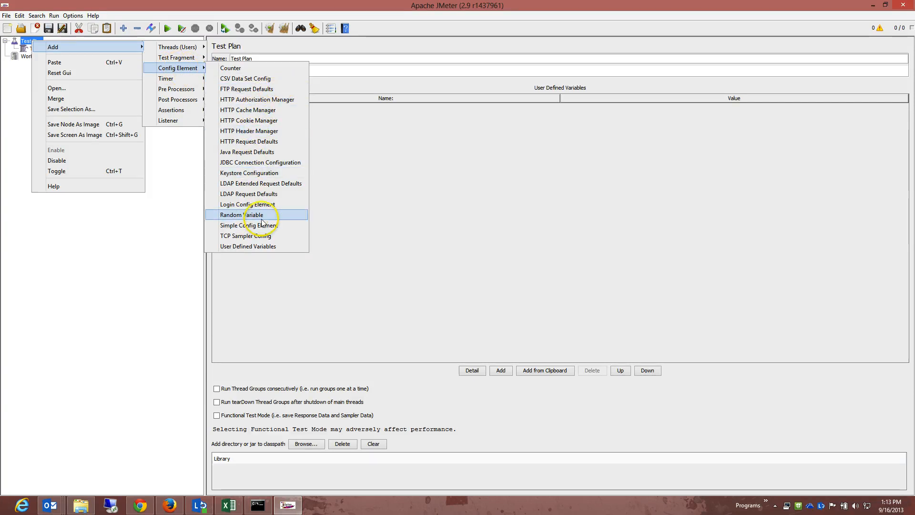
pyautogui.moveTo(247, 152)
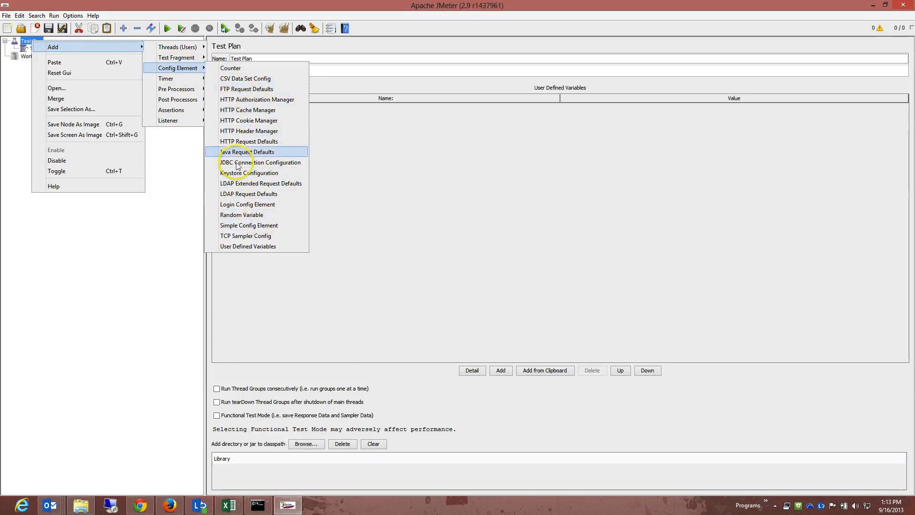
pyautogui.moveTo(239, 102)
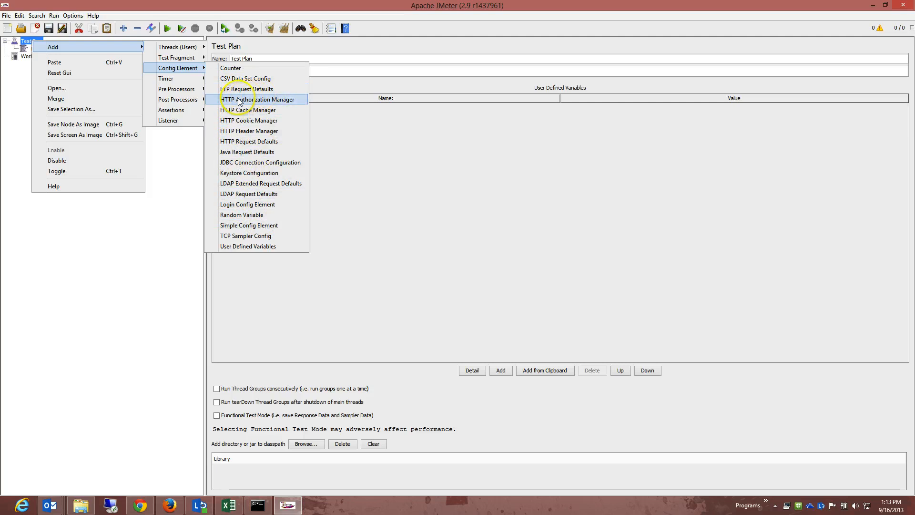
pyautogui.moveTo(242, 88)
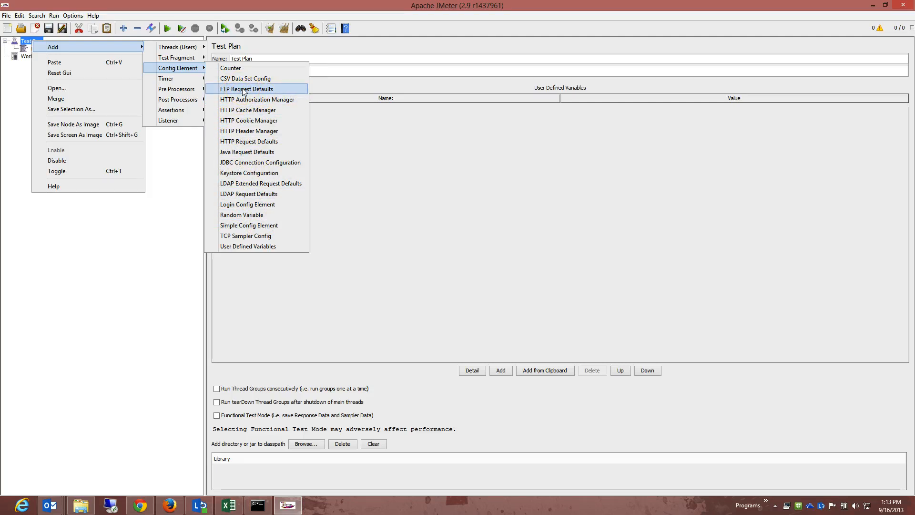
pyautogui.moveTo(244, 141)
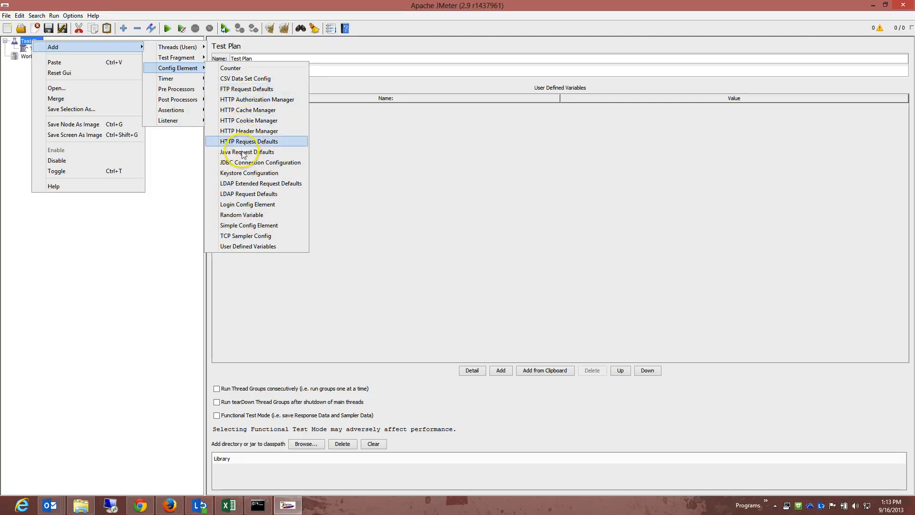
pyautogui.moveTo(235, 169)
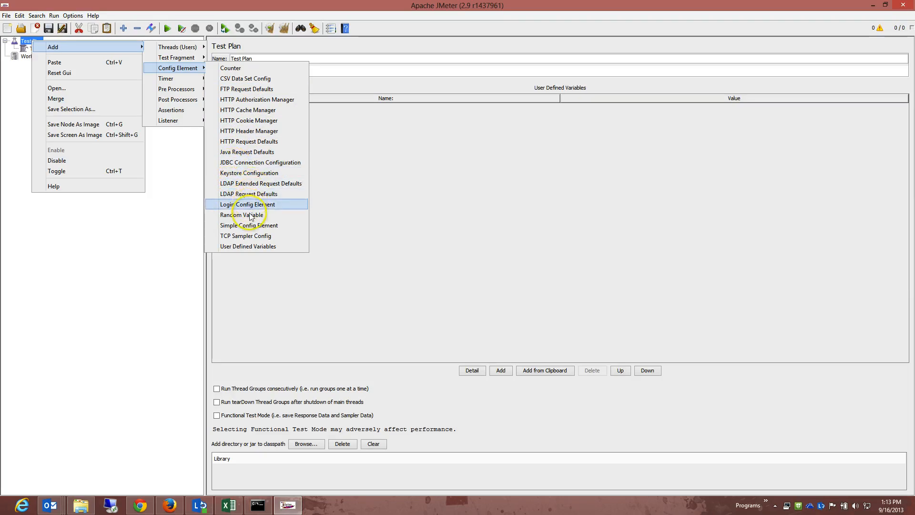
pyautogui.moveTo(255, 215)
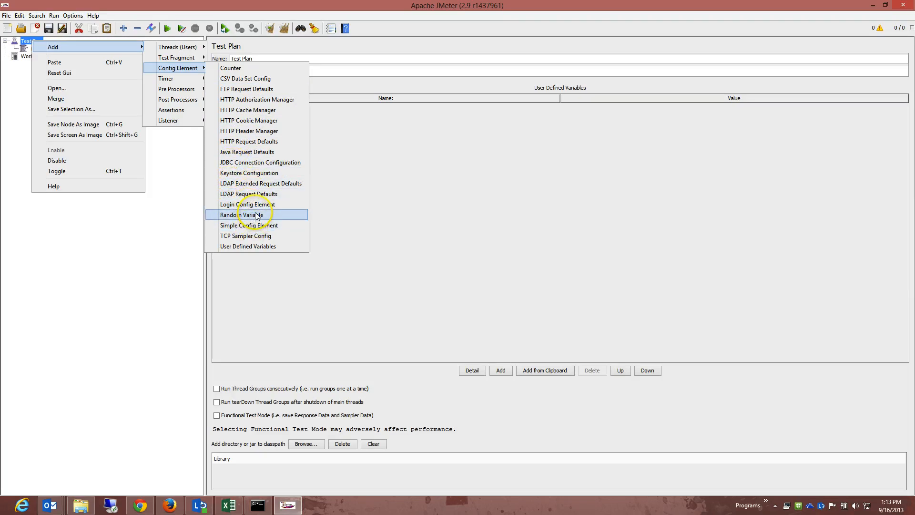
pyautogui.moveTo(247, 203)
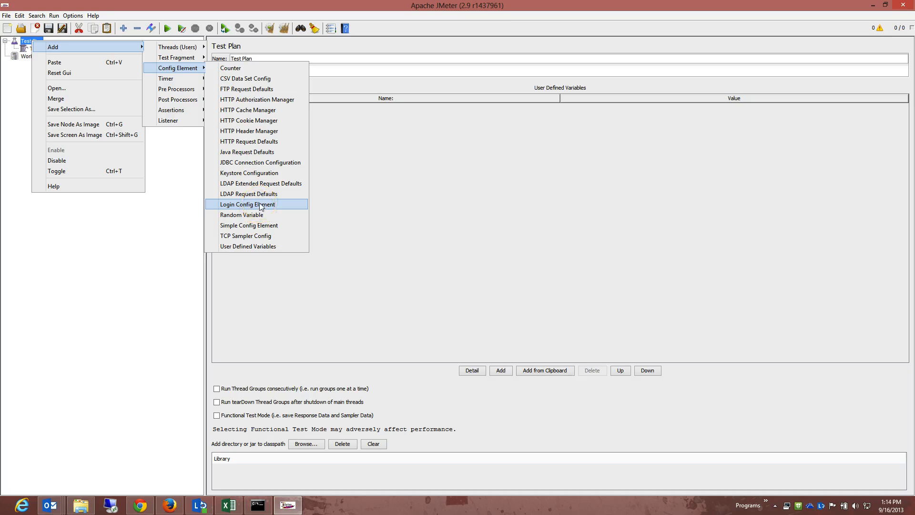
pyautogui.moveTo(265, 99)
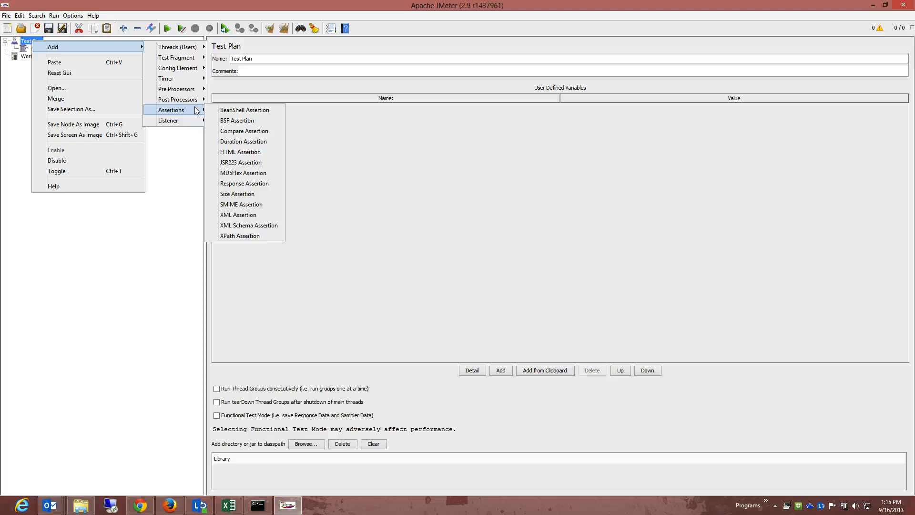
pyautogui.moveTo(166, 78)
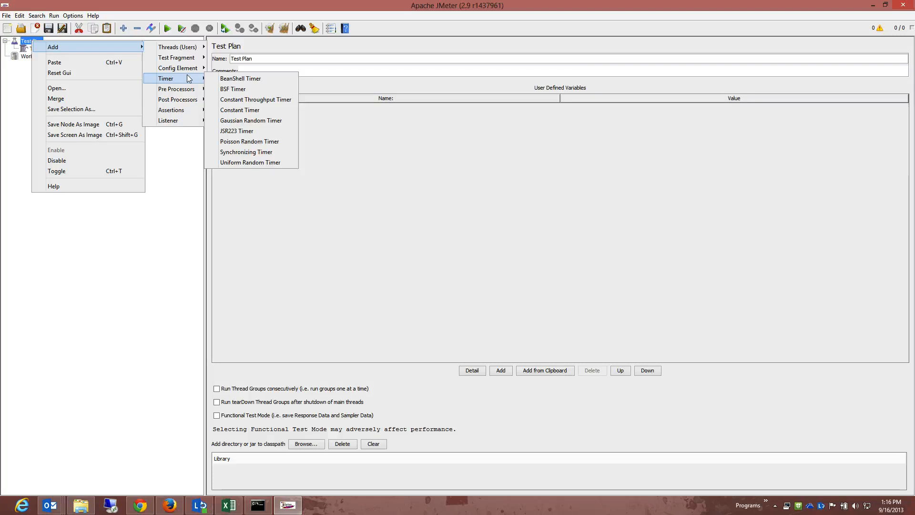
pyautogui.moveTo(182, 109)
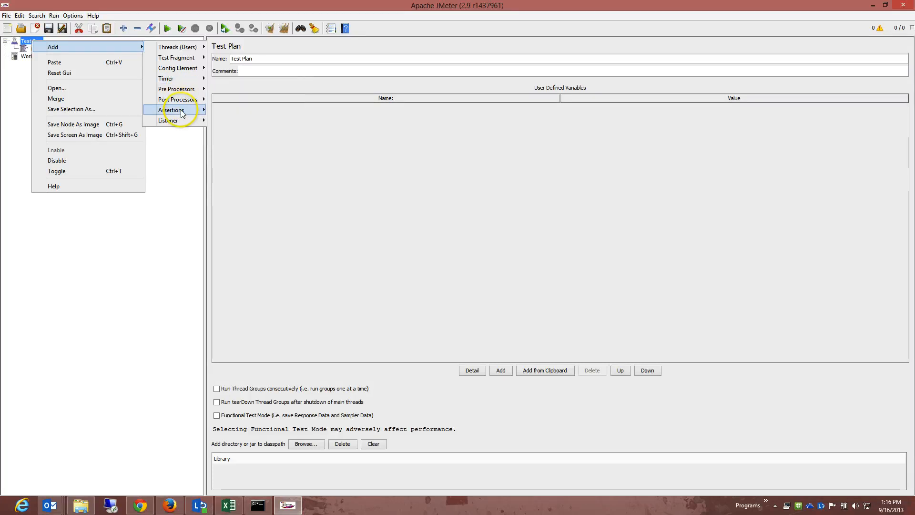
pyautogui.moveTo(177, 68)
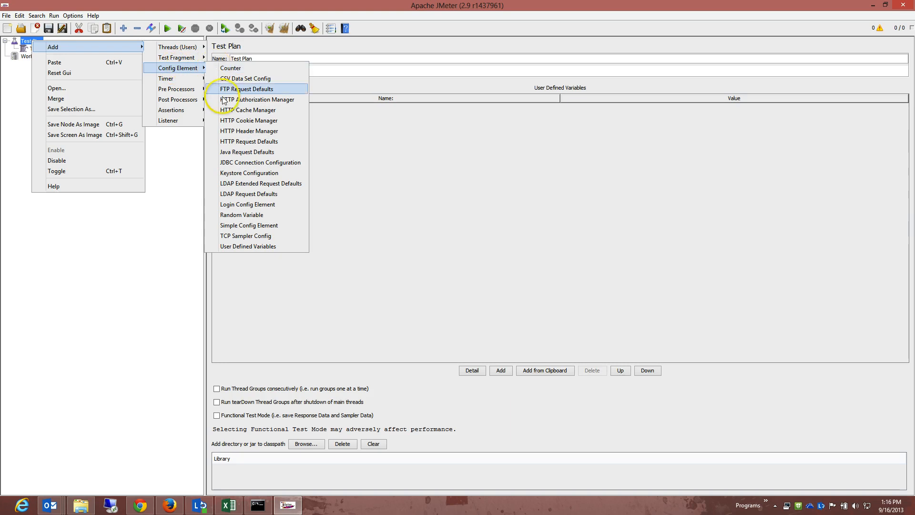
pyautogui.moveTo(252, 99)
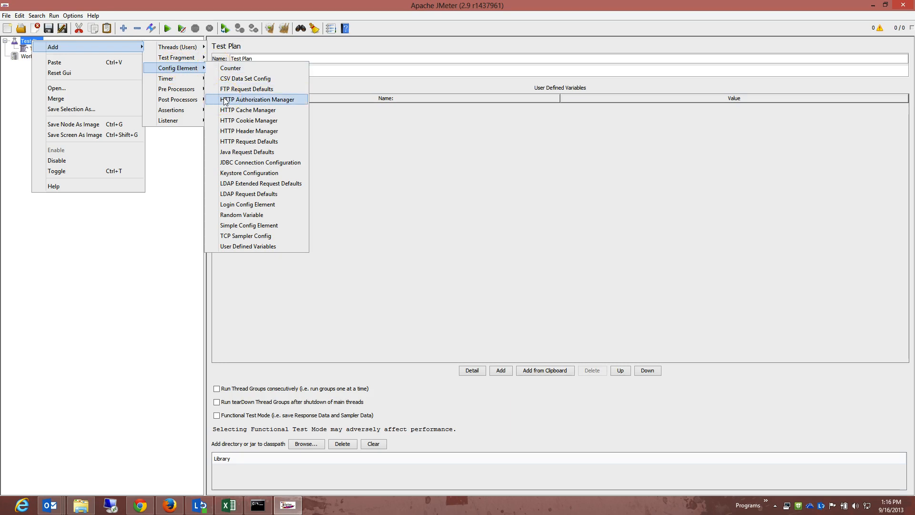
# - Add an HTTP Authorization Manager config element to the Test Plan
pyautogui.click(247, 99)
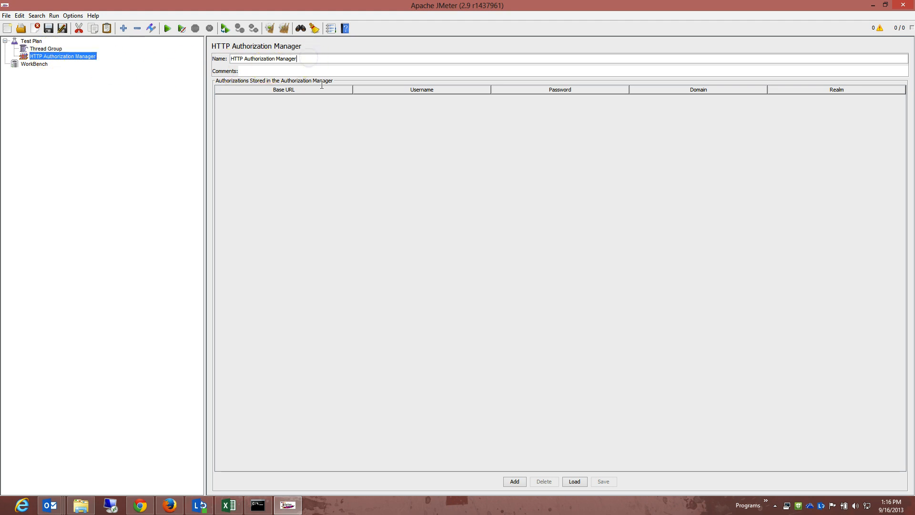
# - Insert one blank authorization row, then inspect the Delete, Load and Save buttons
pyautogui.click(514, 481)
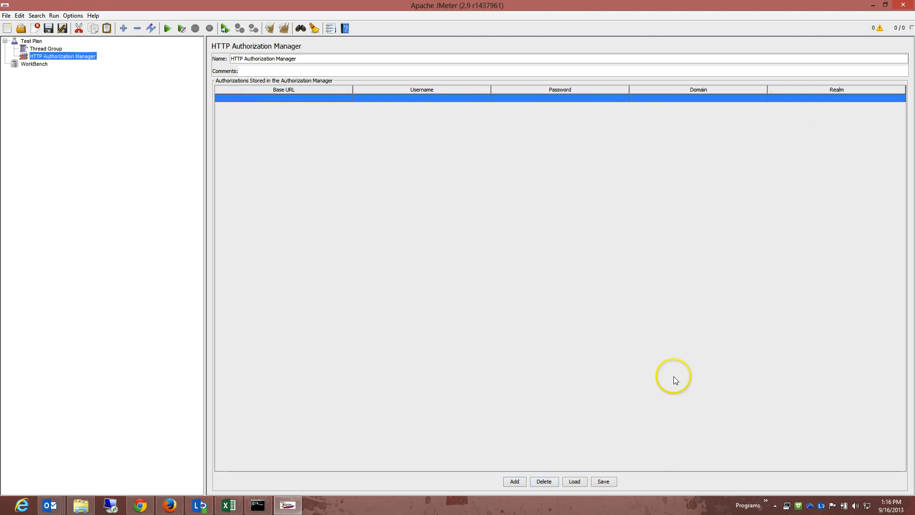
pyautogui.moveTo(558, 452)
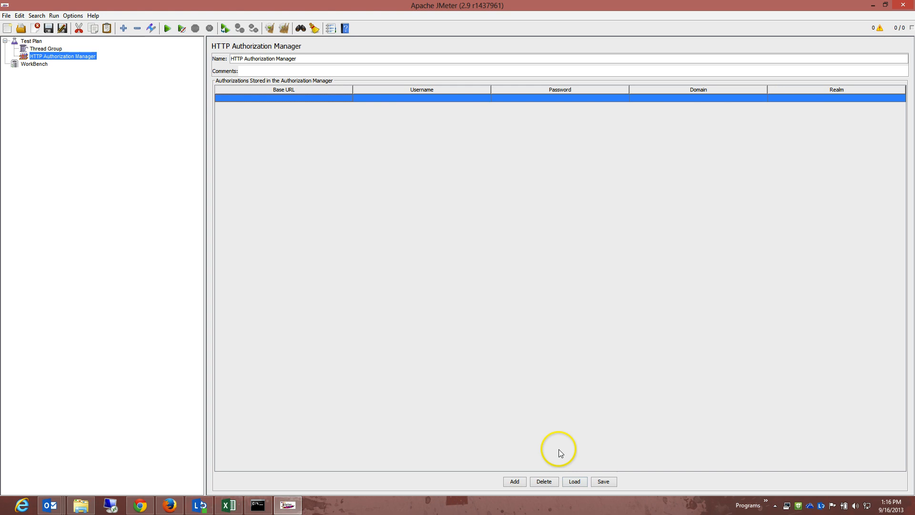
pyautogui.click(574, 481)
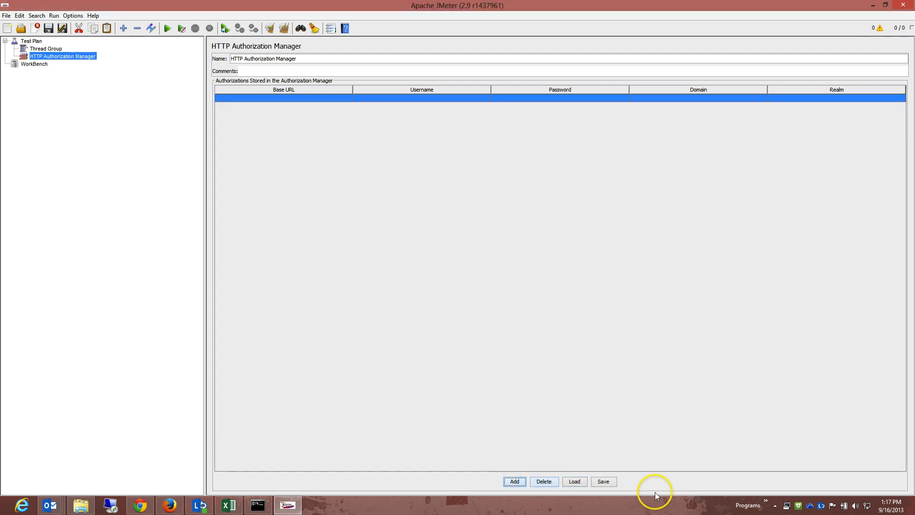
pyautogui.click(603, 480)
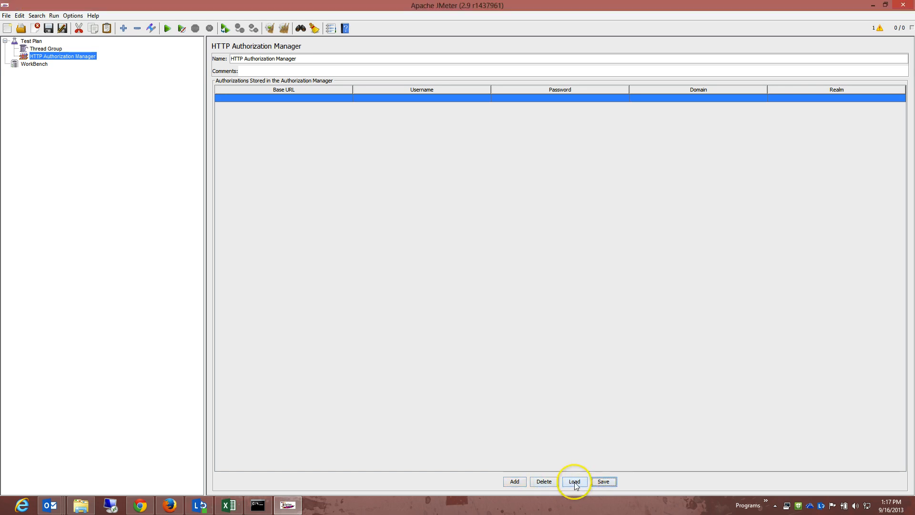
pyautogui.rightClick(63, 55)
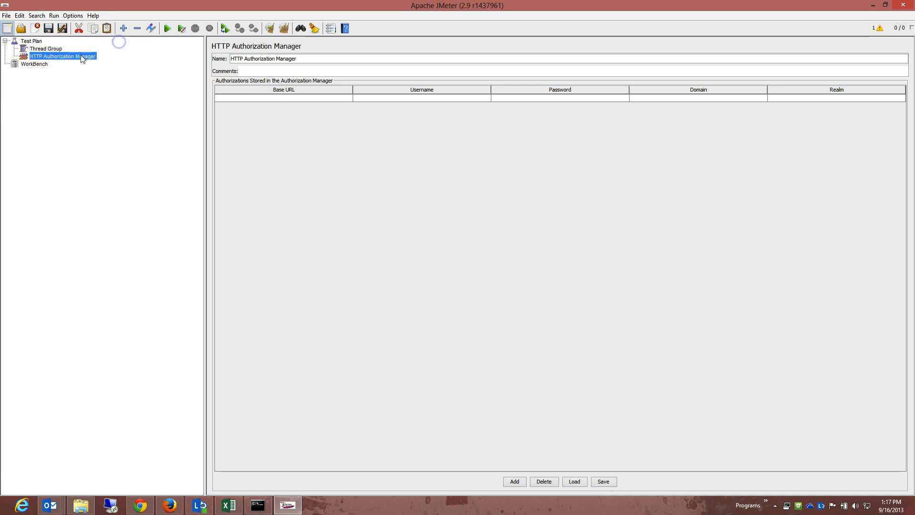
# - Bring up the HTTP Authorization Manager node's context menu in the tree
pyautogui.rightClick(62, 56)
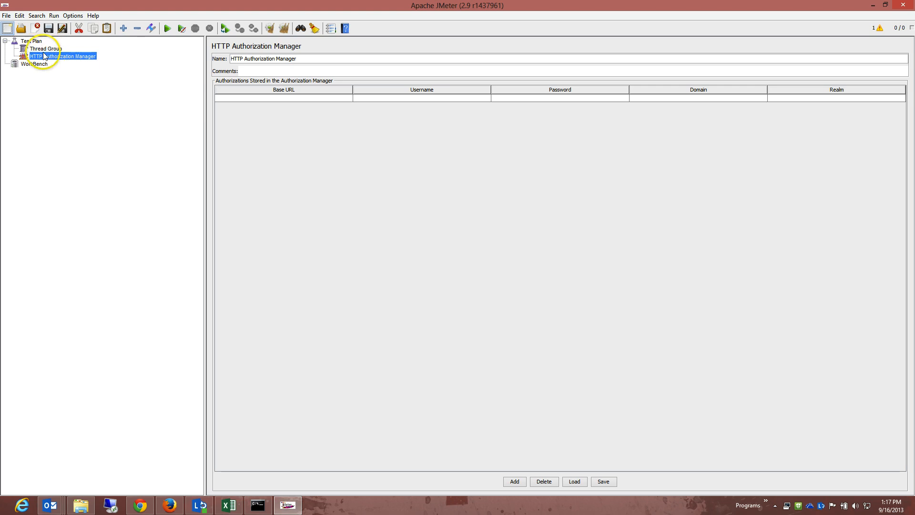
pyautogui.rightClick(55, 56)
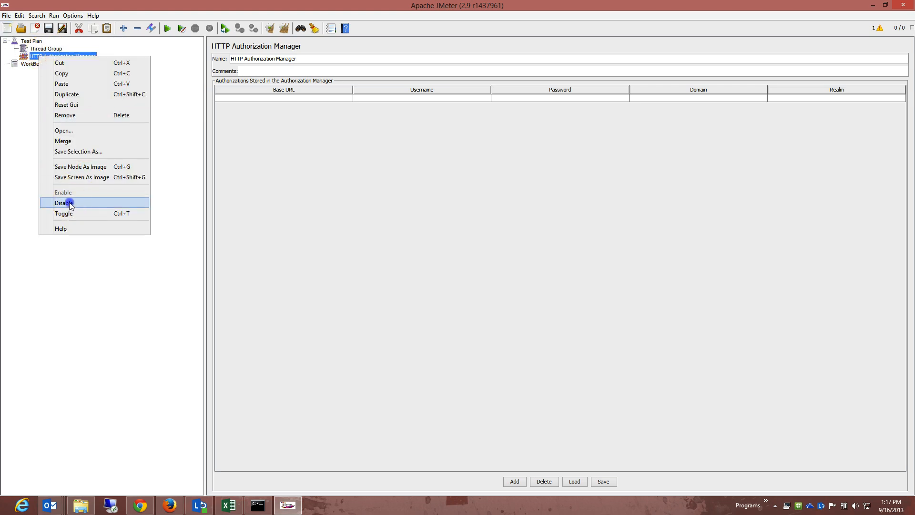